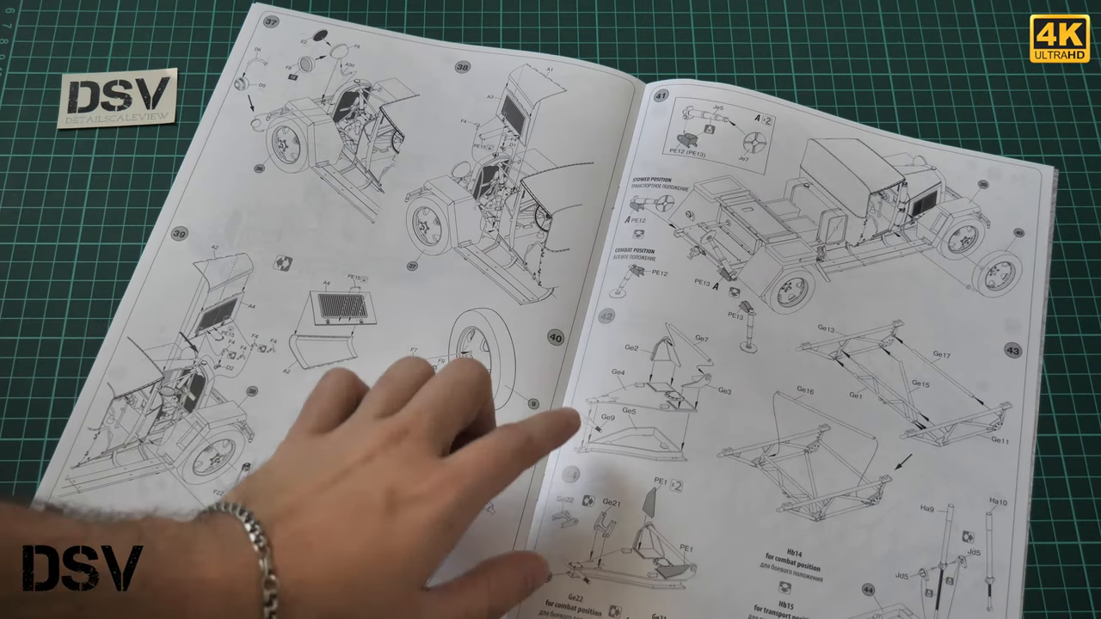
pyautogui.moveTo(431, 413)
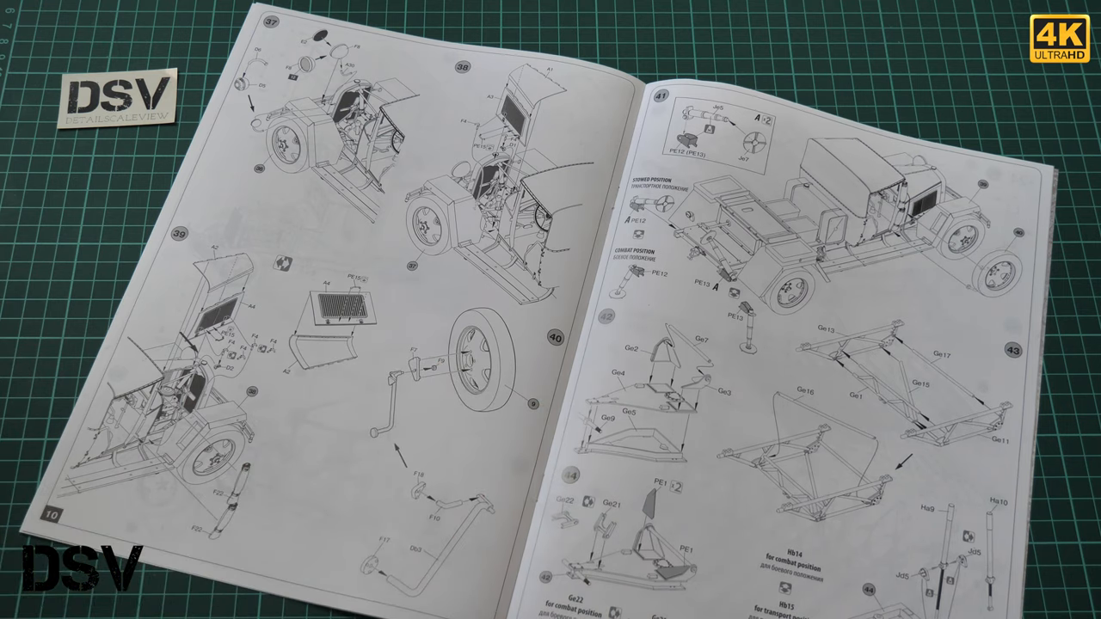